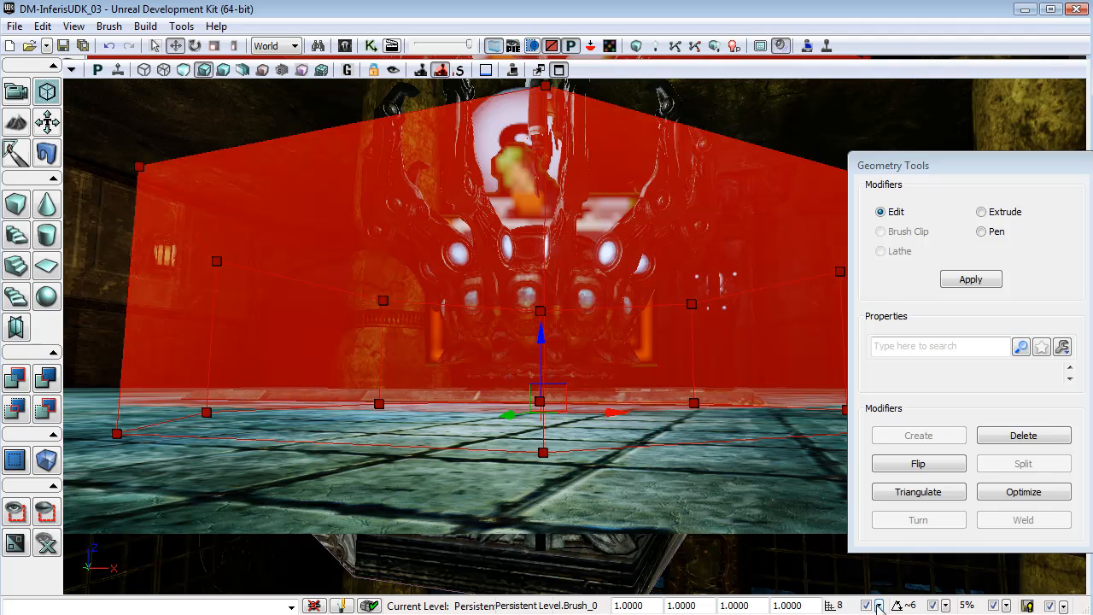
Reduce the drag grid snap size from 8 to 4.
{"action": "left_click", "coordinate": [878, 605]}
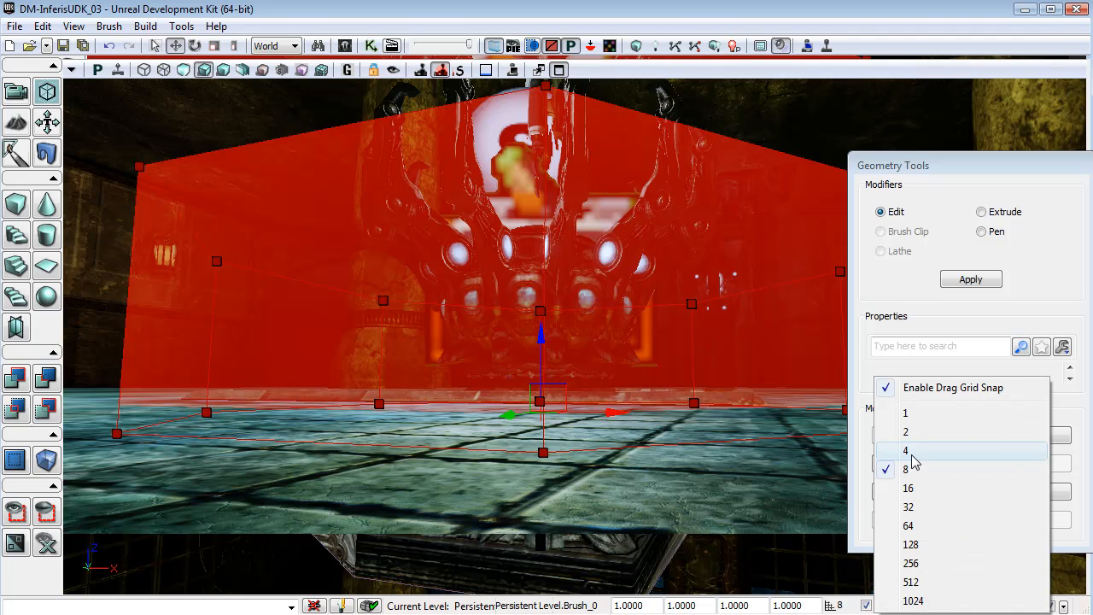
{"action": "left_click", "coordinate": [905, 450]}
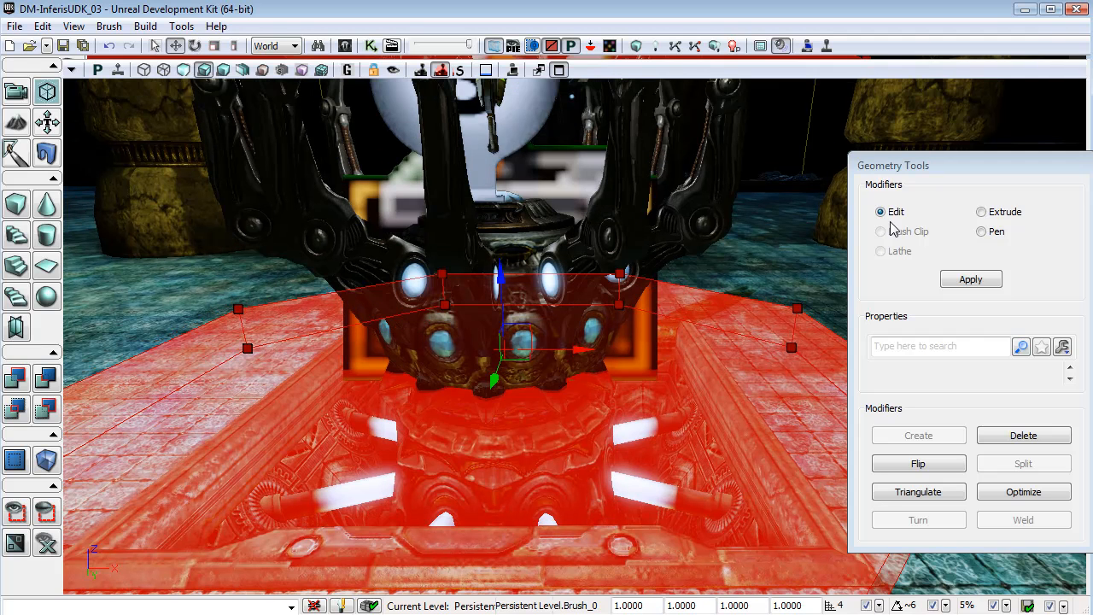
{"action": "left_click", "coordinate": [981, 211]}
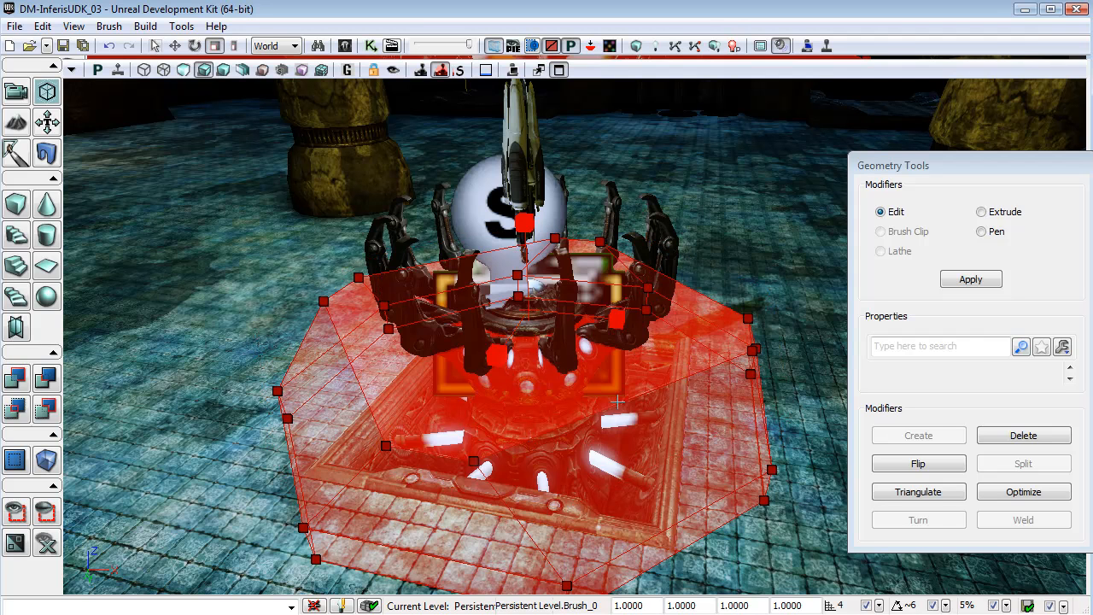
{"action": "mouse_move", "coordinate": [780, 364]}
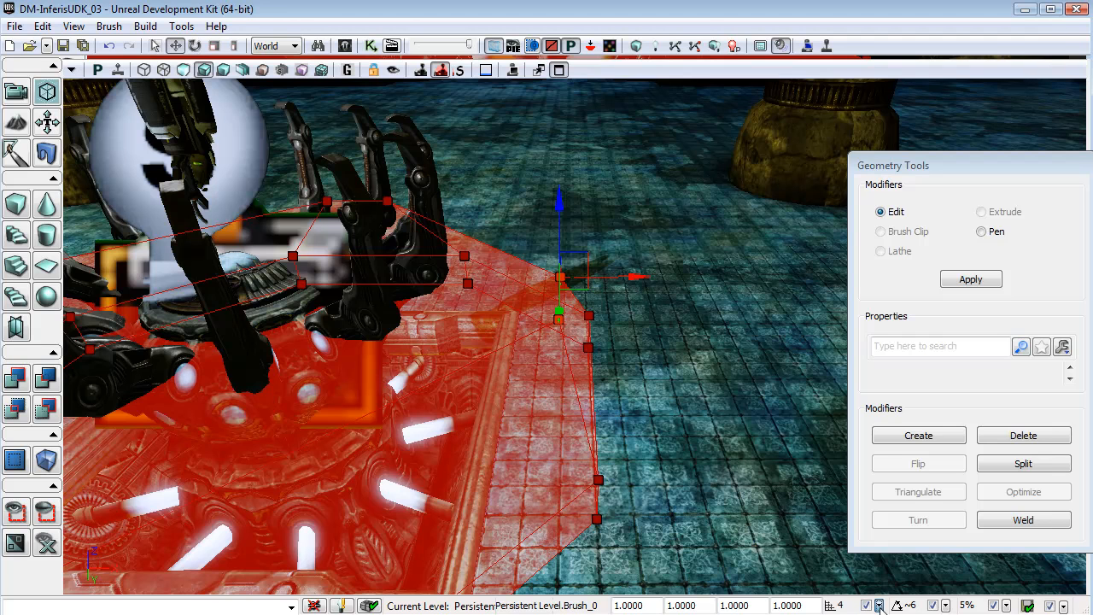
Raise the drag grid snap size to 16.
{"action": "left_click", "coordinate": [879, 605]}
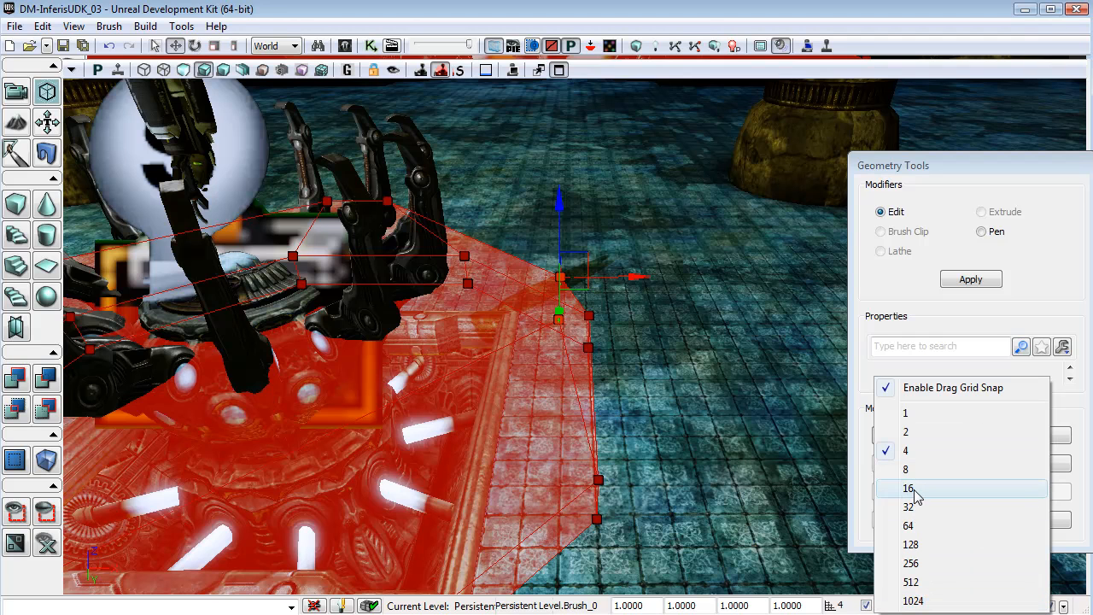
{"action": "left_click", "coordinate": [907, 488]}
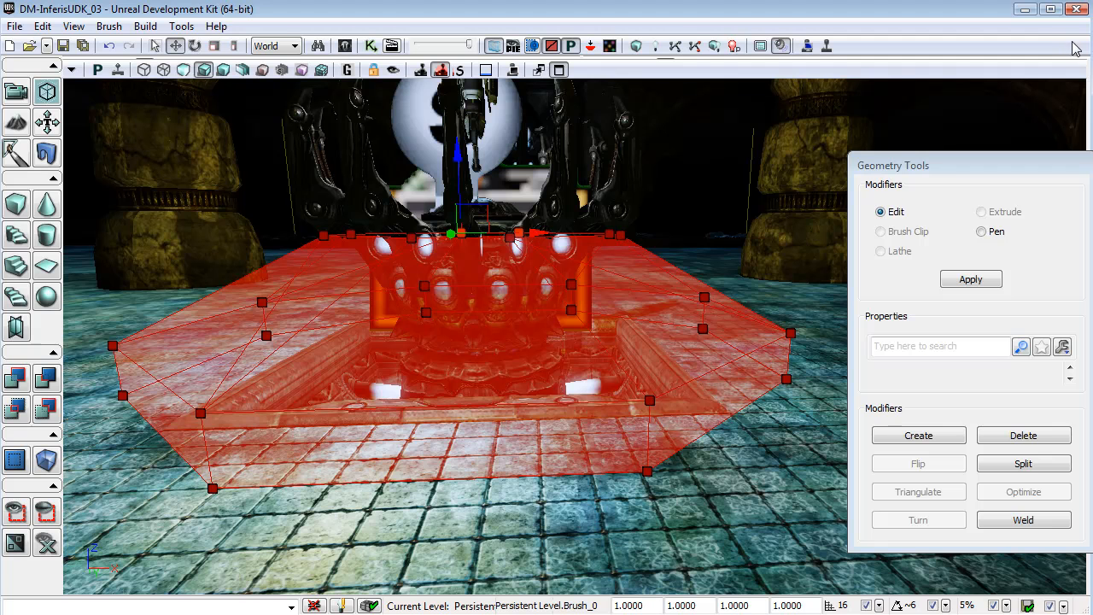
{"action": "mouse_move", "coordinate": [1035, 170]}
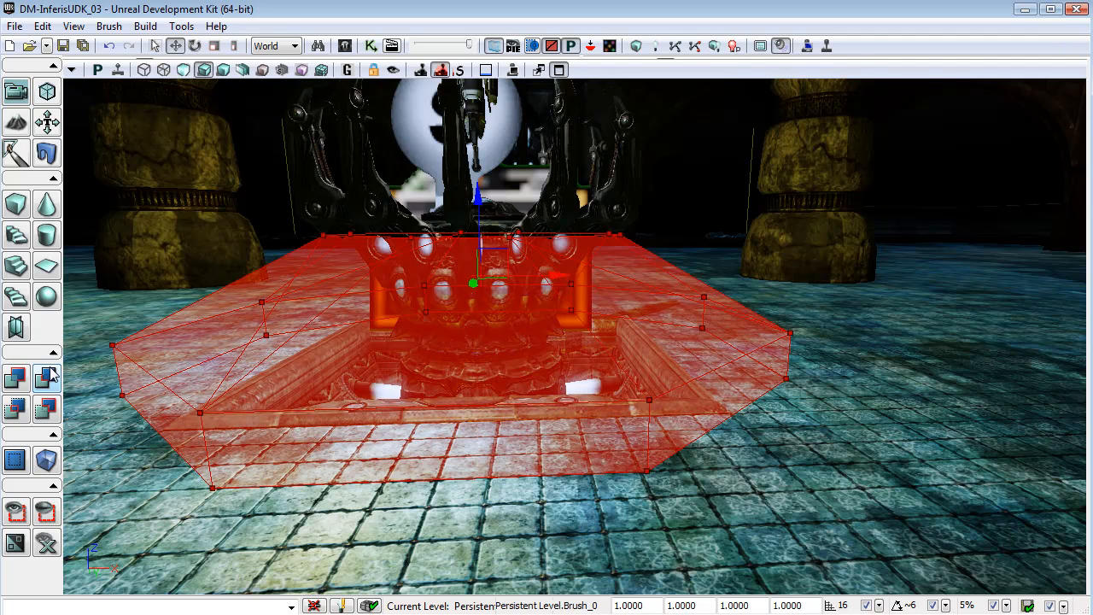
{"action": "mouse_move", "coordinate": [46, 461]}
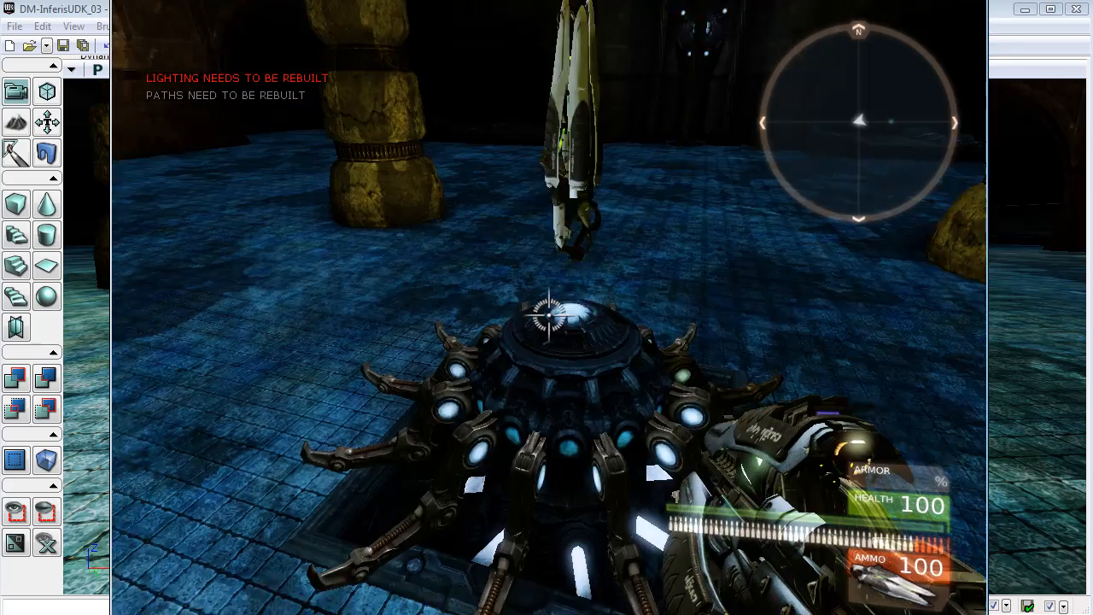
End the play-test session with Escape.
{"action": "key", "text": "Escape"}
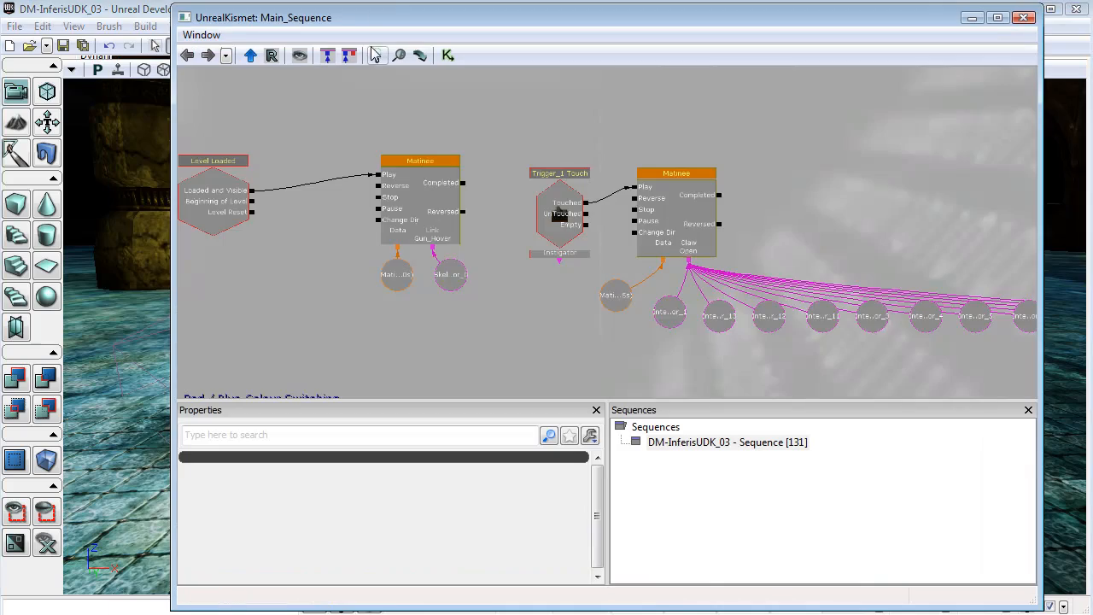
Set the Trigger_1 Touch Matinee's Play Rate to 2.0.
{"action": "left_click", "coordinate": [675, 173]}
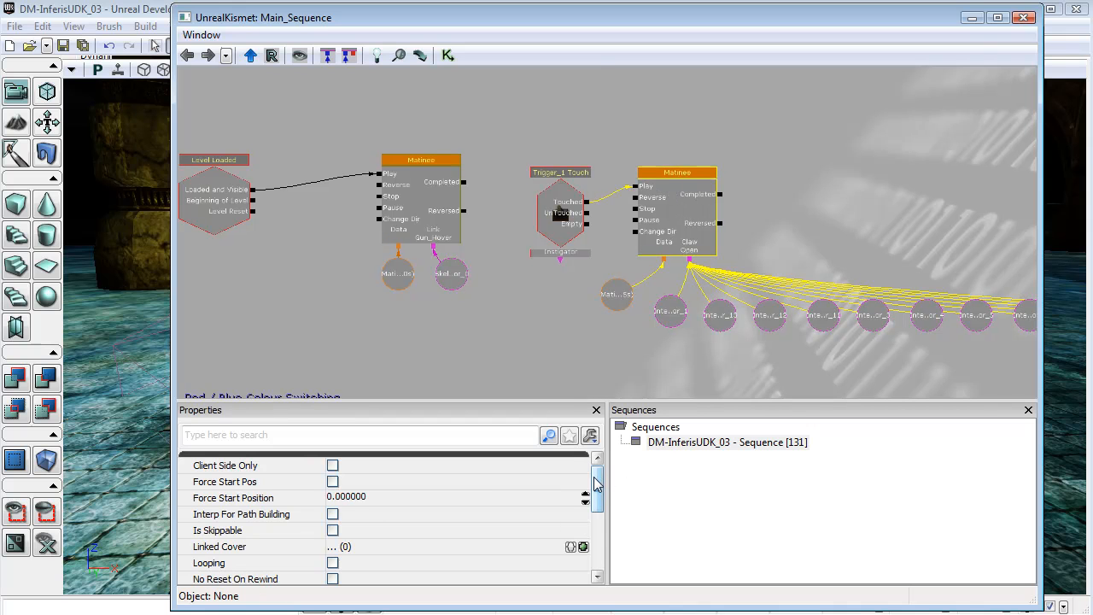
{"action": "scroll", "scroll_direction": "down", "scroll_amount": 3}
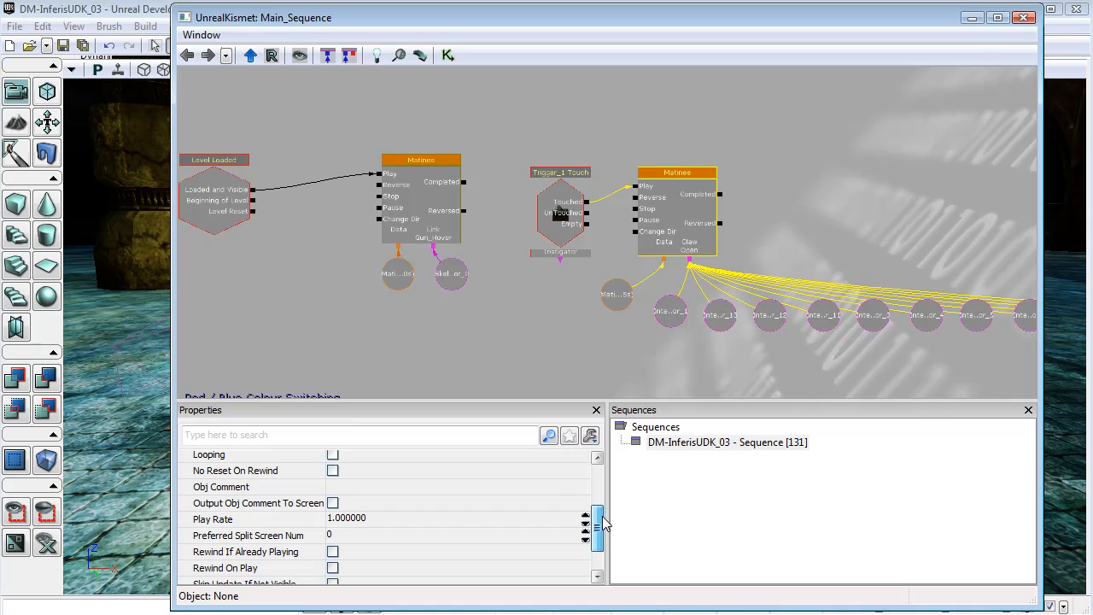
{"action": "scroll", "scroll_direction": "down", "scroll_amount": 3}
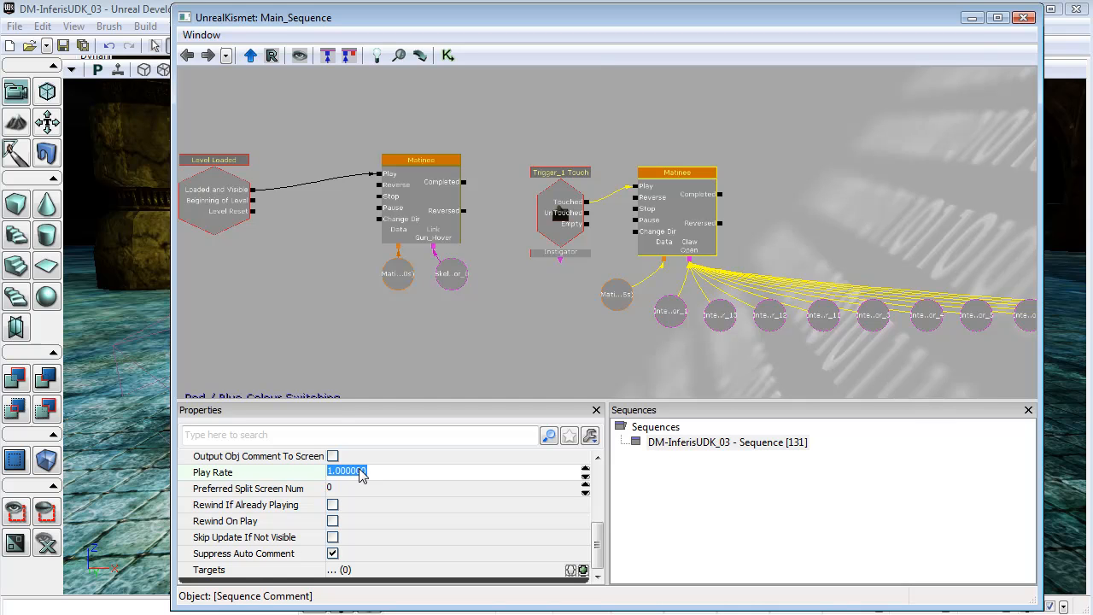
{"action": "type", "text": "2.000000"}
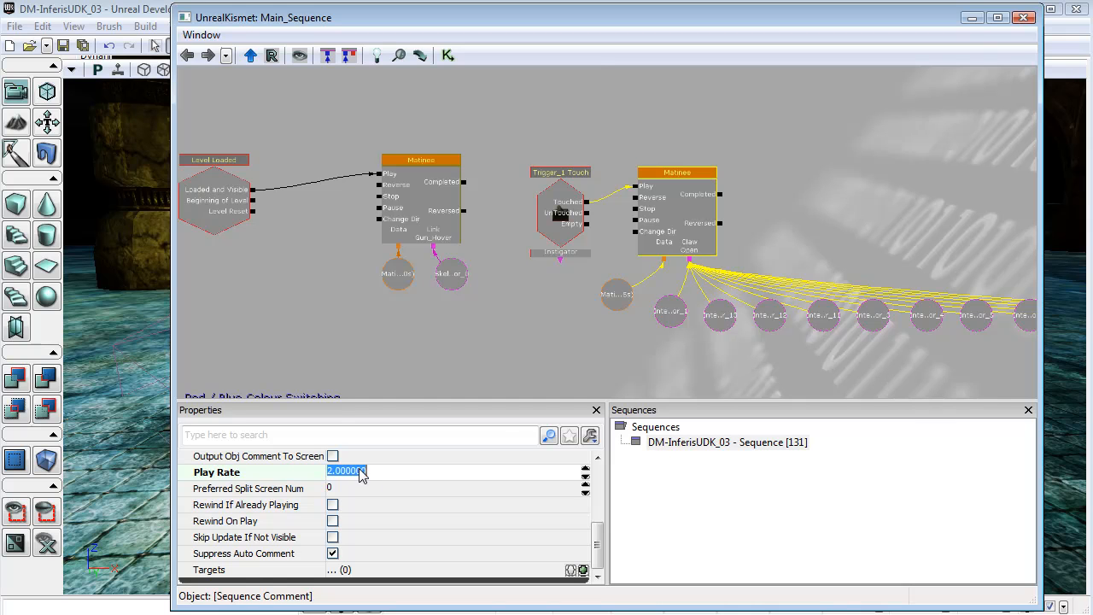
{"action": "left_click", "coordinate": [694, 117]}
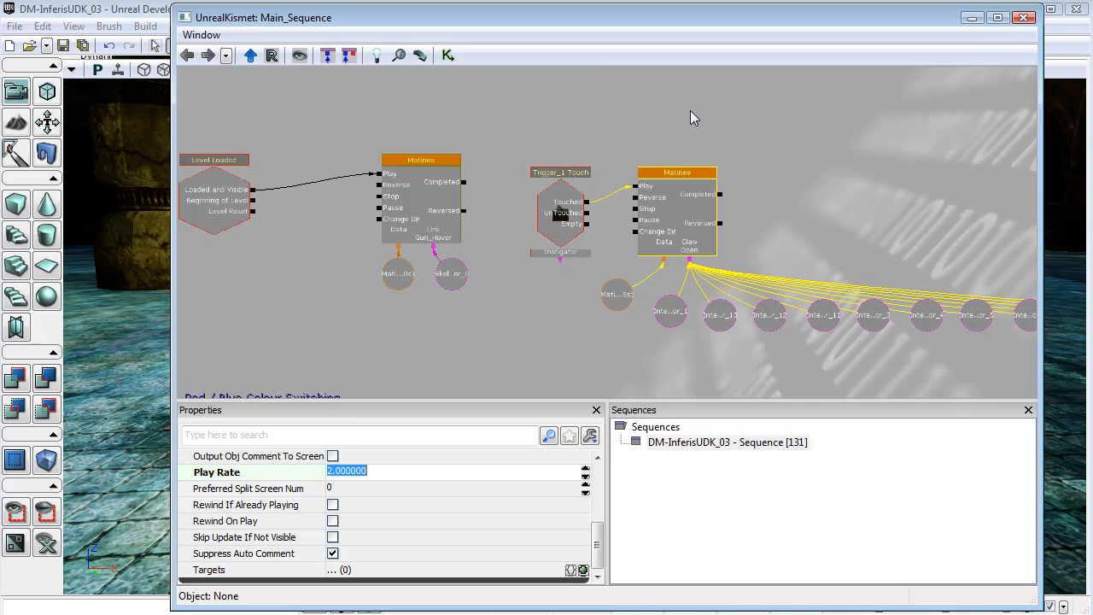
{"action": "mouse_move", "coordinate": [905, 46]}
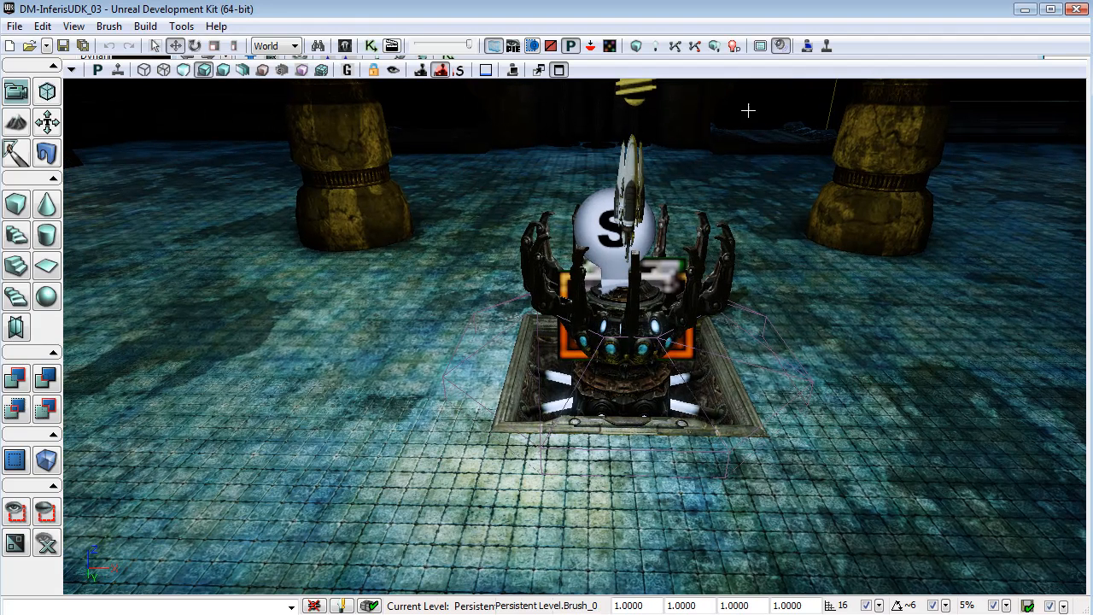
{"action": "mouse_move", "coordinate": [656, 232]}
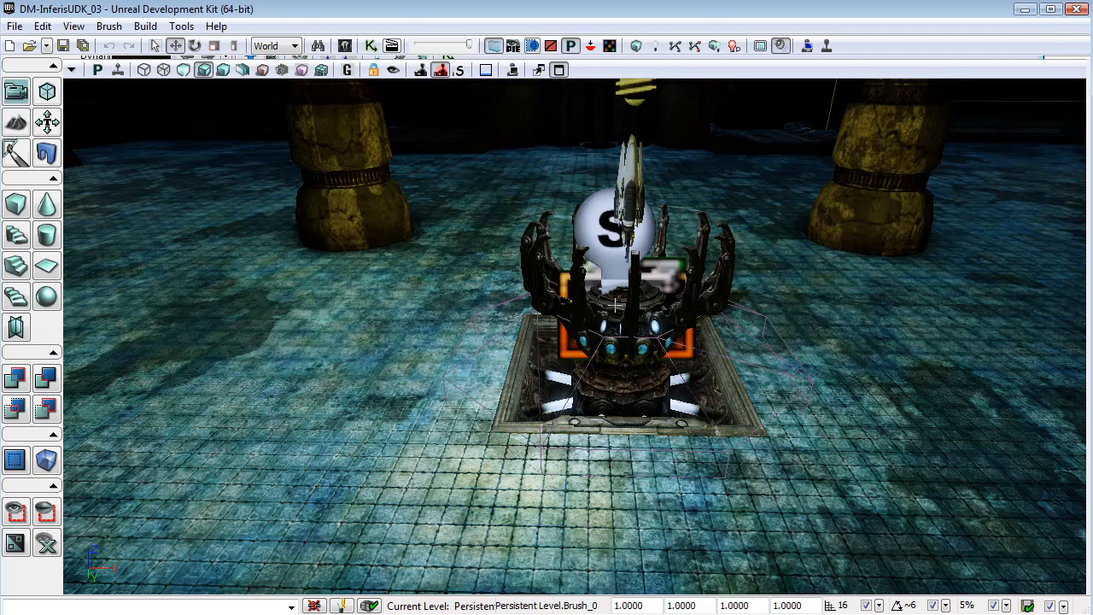
Bring up the actor types menu in the level viewport.
{"action": "right_click", "coordinate": [615, 303]}
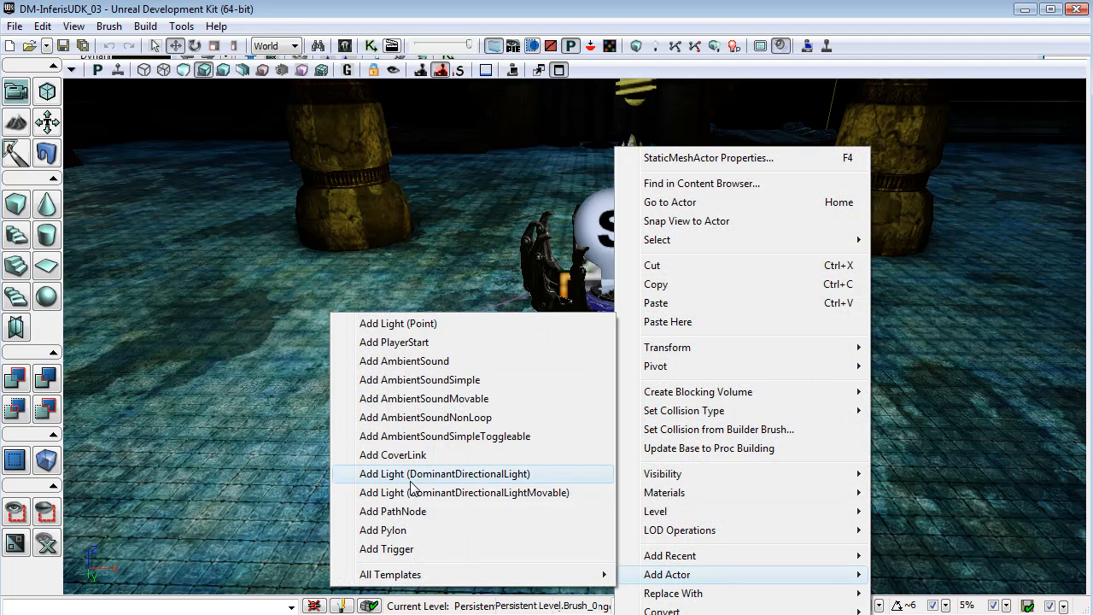
Add a trigger actor to the level.
{"action": "left_click", "coordinate": [386, 548]}
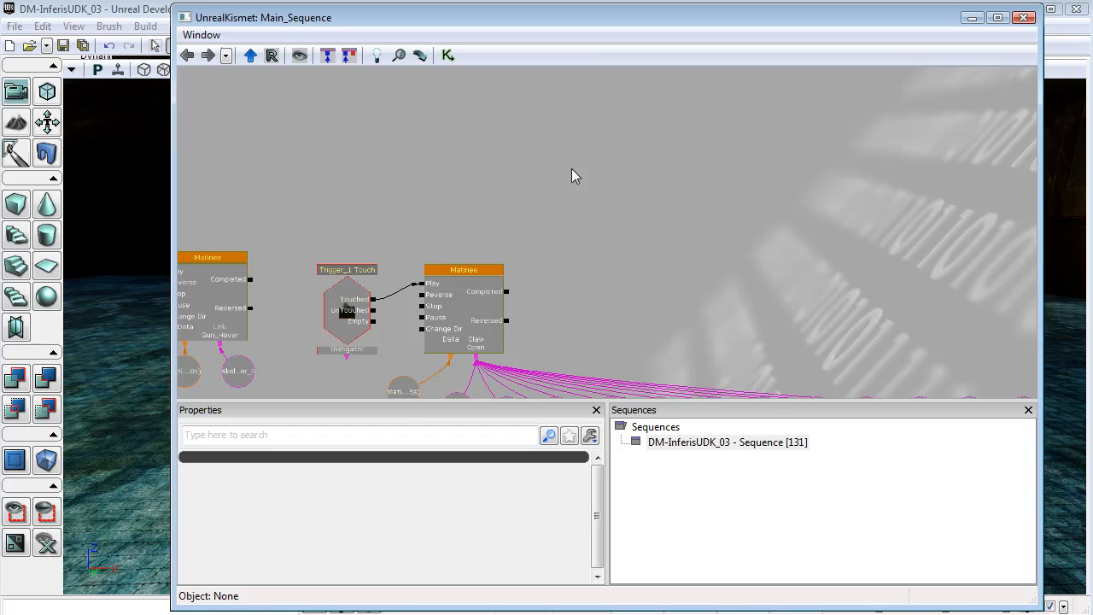
Create a Touch event for Trigger_3 on the Kismet canvas.
{"action": "right_click", "coordinate": [575, 175]}
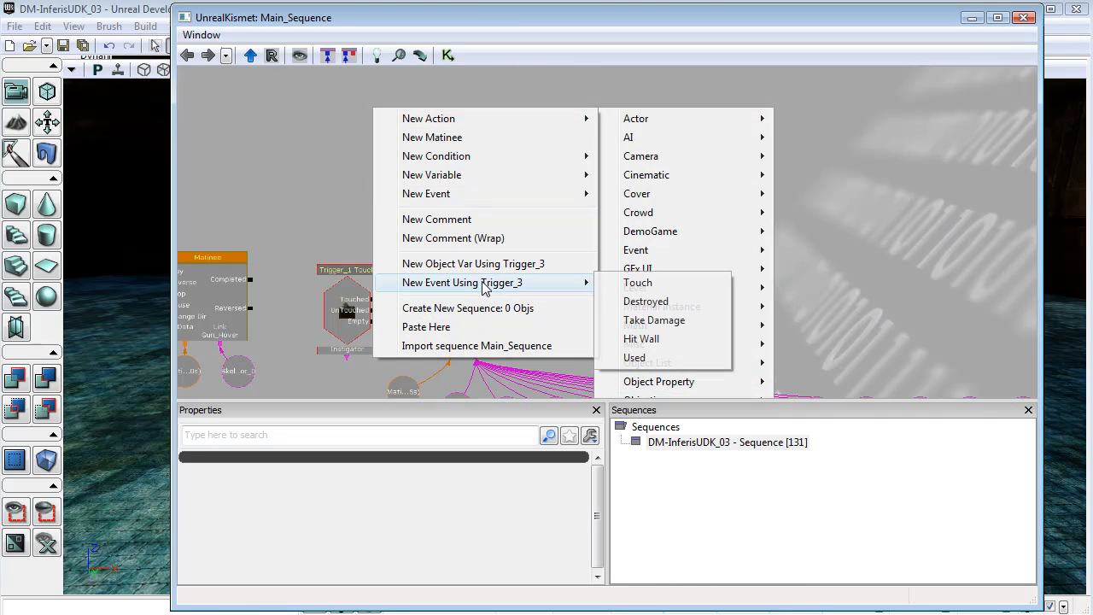
{"action": "left_click", "coordinate": [637, 283]}
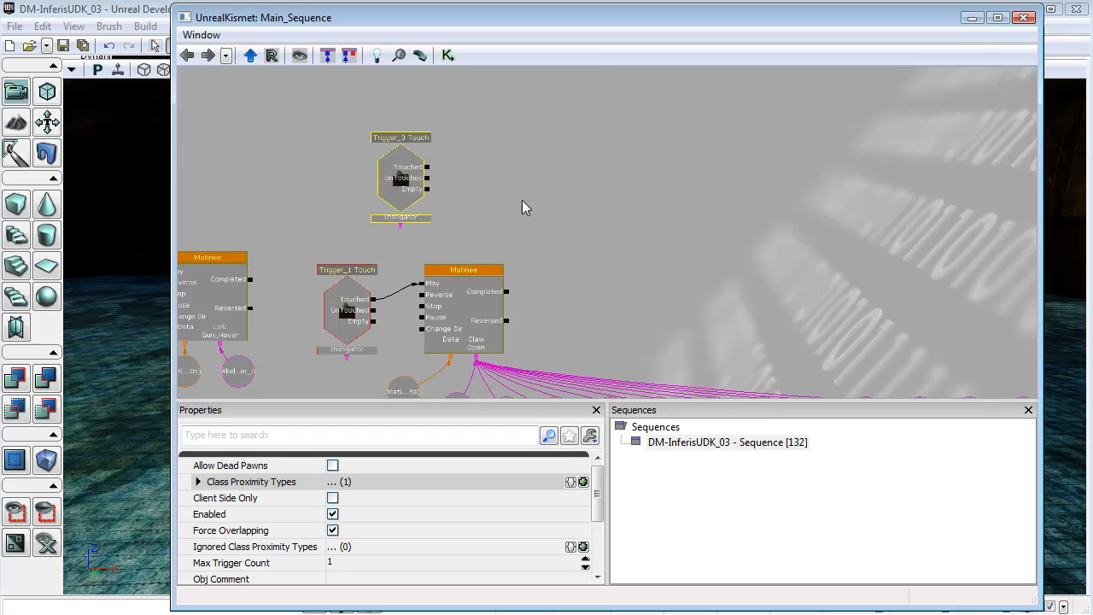
{"action": "mouse_move", "coordinate": [578, 117]}
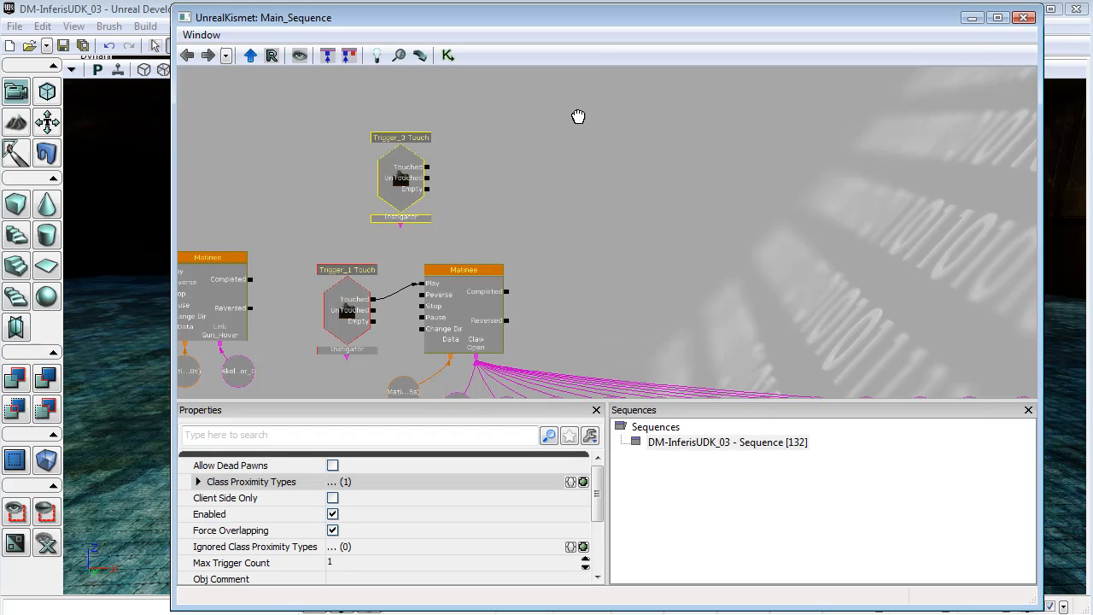
{"action": "right_click", "coordinate": [578, 116]}
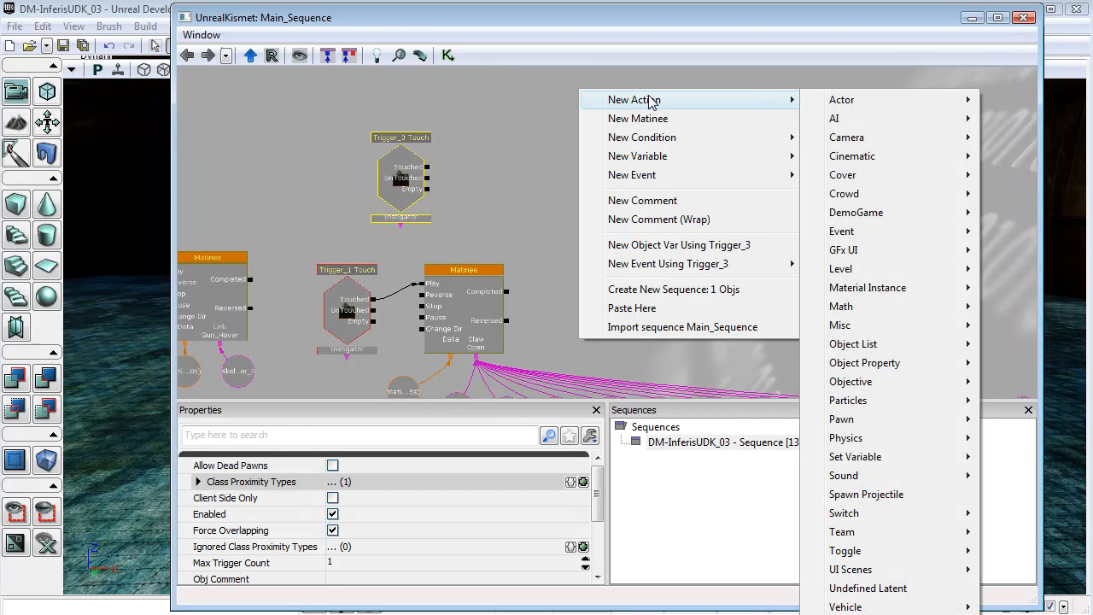
{"action": "mouse_move", "coordinate": [689, 104]}
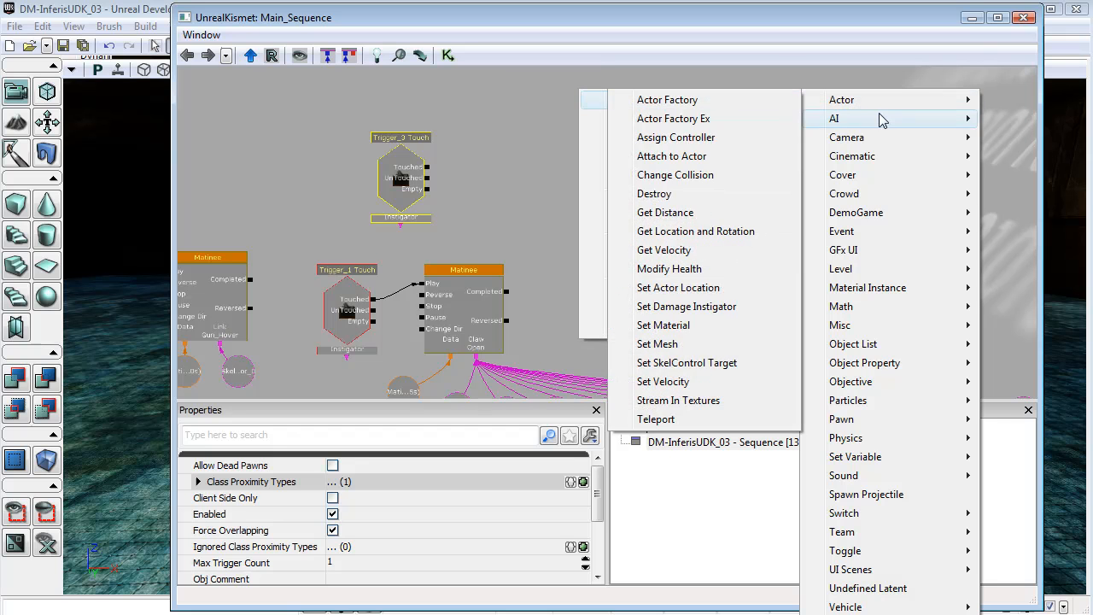
{"action": "mouse_move", "coordinate": [841, 419]}
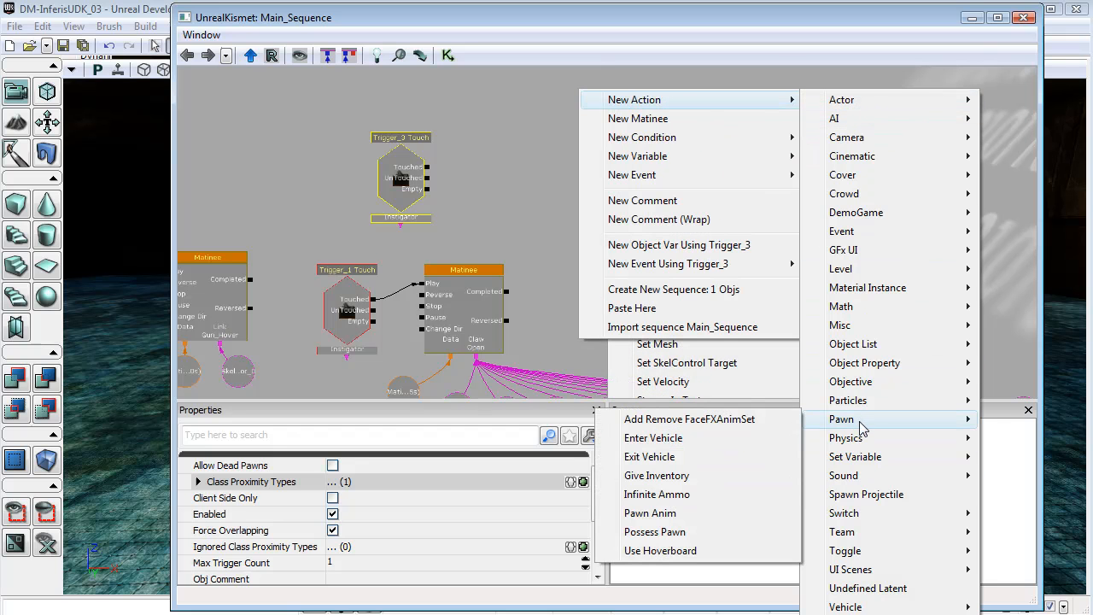
Wire Trigger_3 Touched into a Give Inventory action granting UTWeap_LinkGun.
{"action": "left_click", "coordinate": [656, 474]}
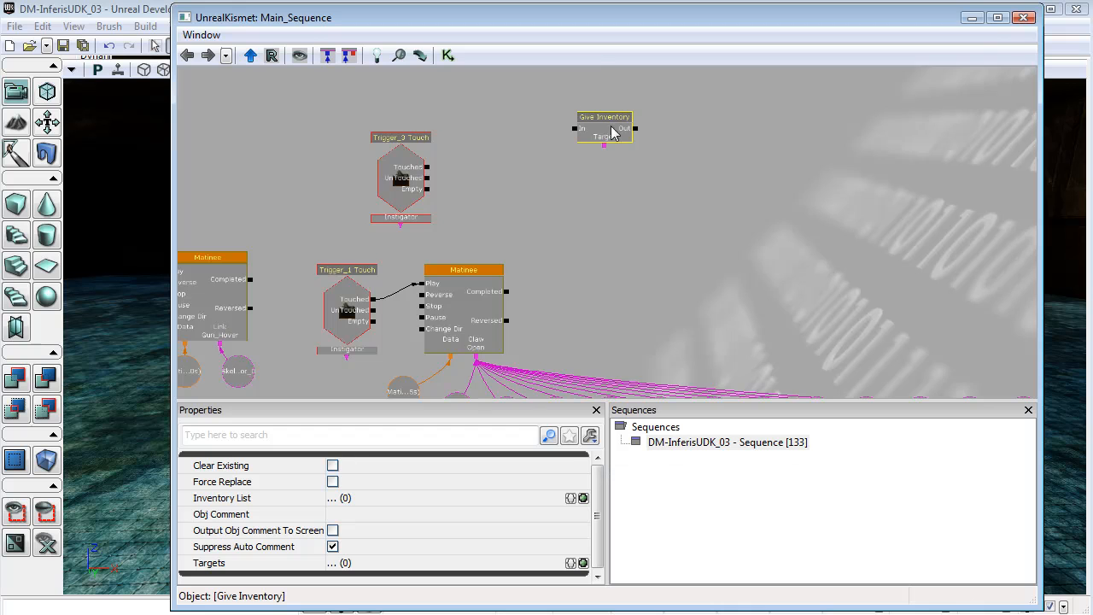
{"action": "left_click_drag", "start_coordinate": [604, 128], "coordinate": [537, 175]}
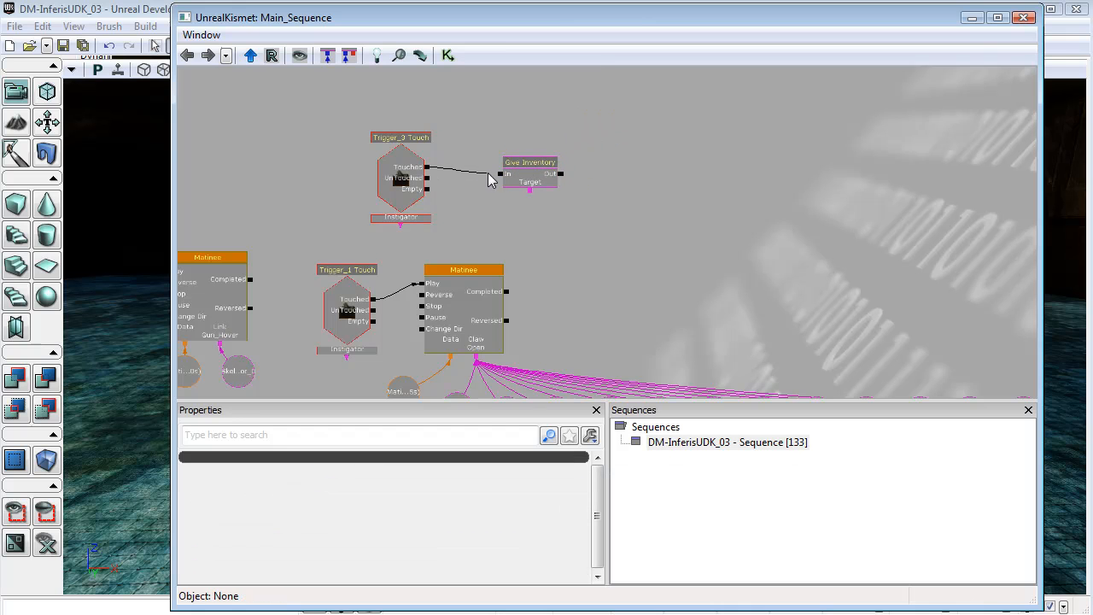
{"action": "left_click", "coordinate": [530, 171]}
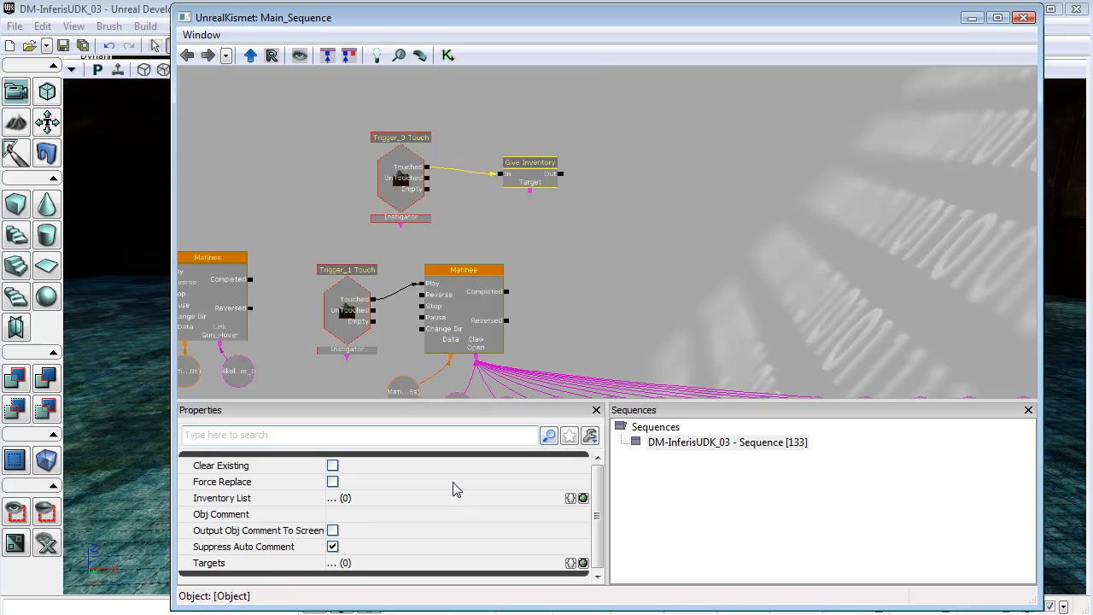
{"action": "mouse_move", "coordinate": [465, 562]}
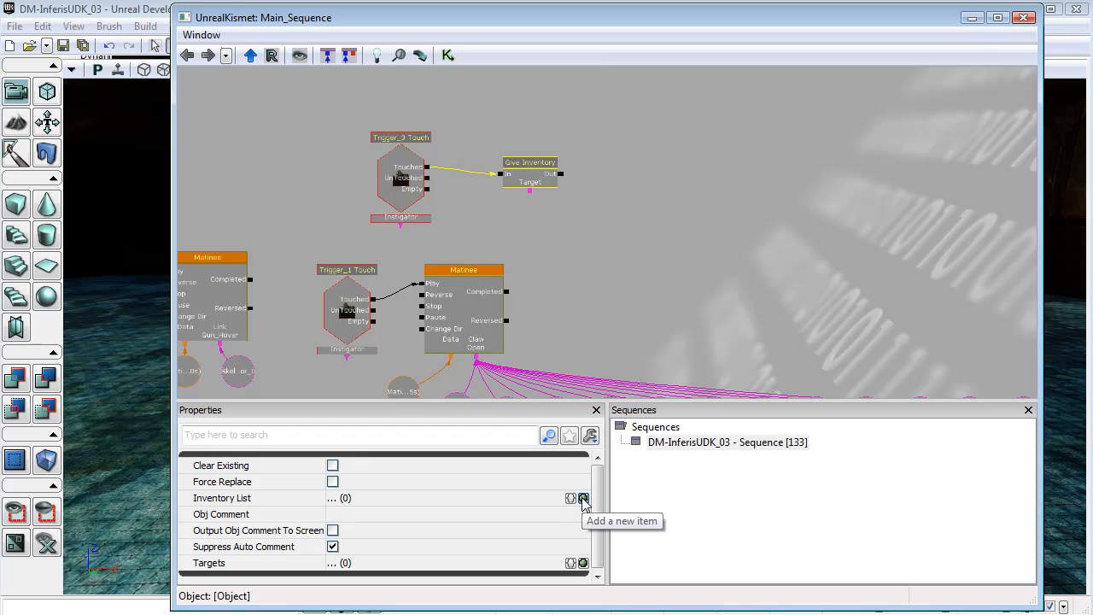
{"action": "left_click", "coordinate": [583, 498]}
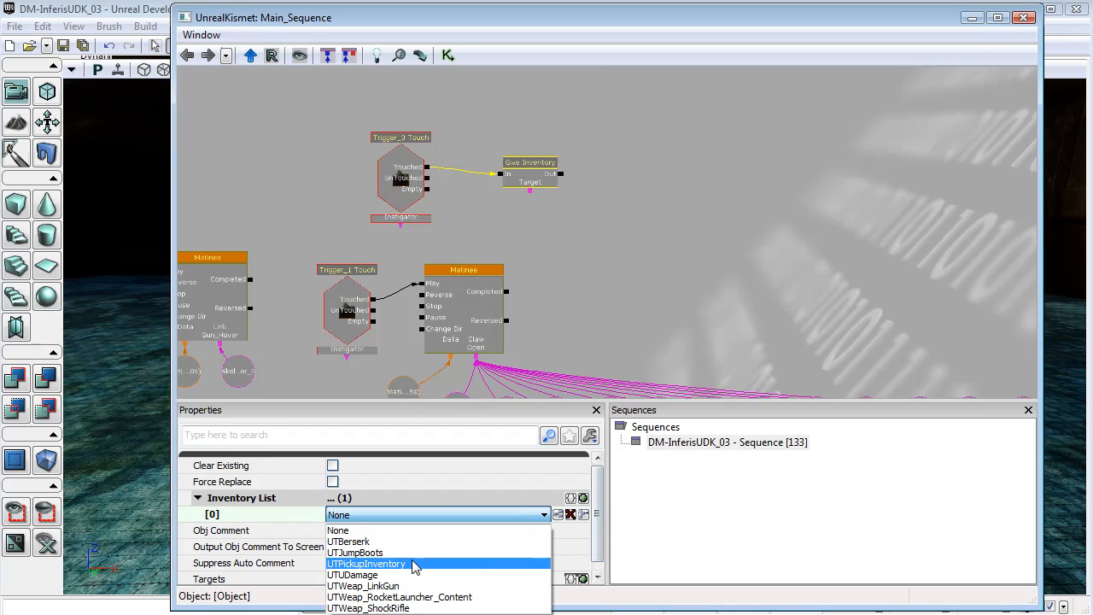
{"action": "left_click", "coordinate": [363, 586]}
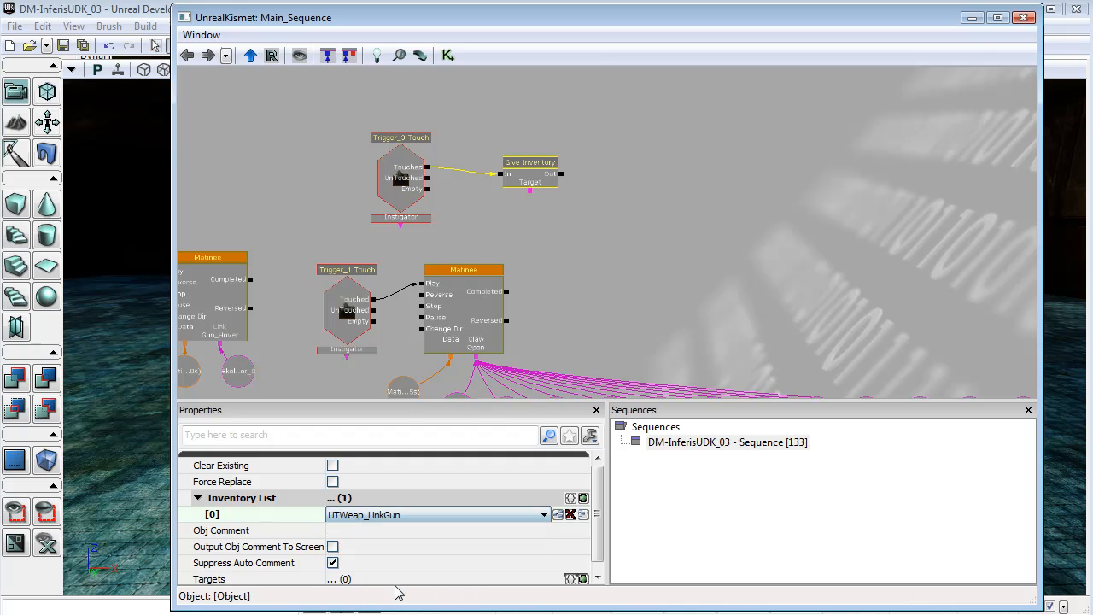
{"action": "left_click", "coordinate": [399, 179]}
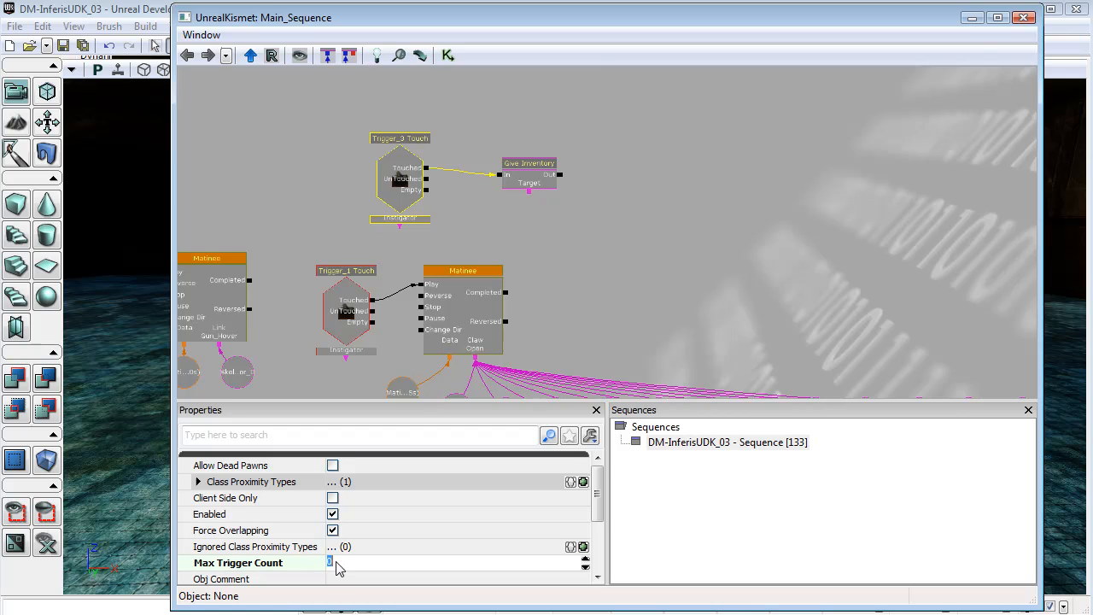
{"action": "mouse_move", "coordinate": [1024, 38]}
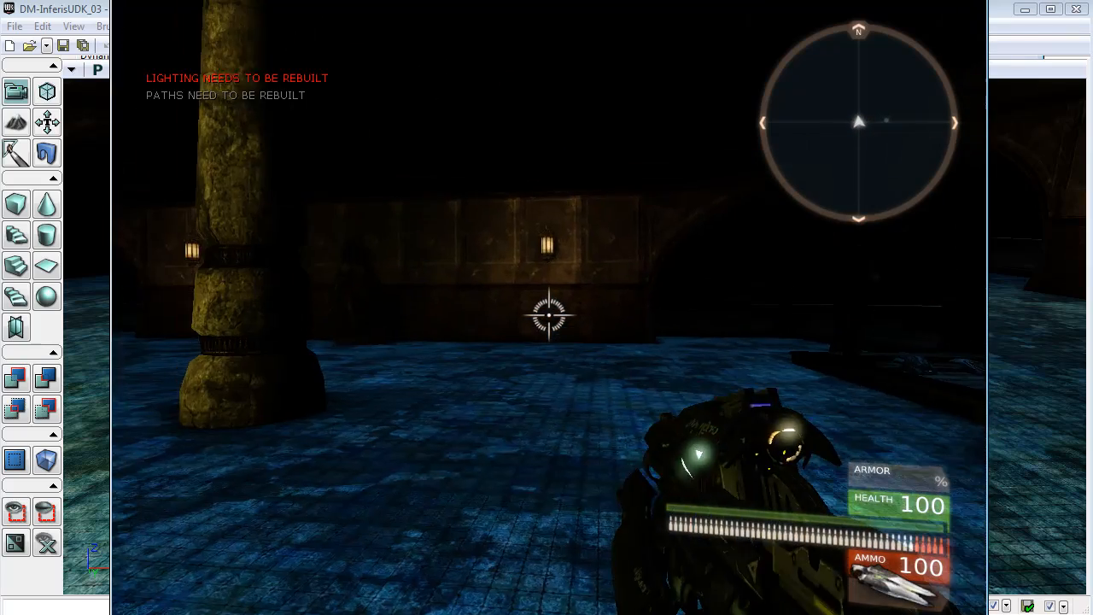
Fire the newly obtained Link Gun during play.
{"action": "left_click", "coordinate": [546, 316]}
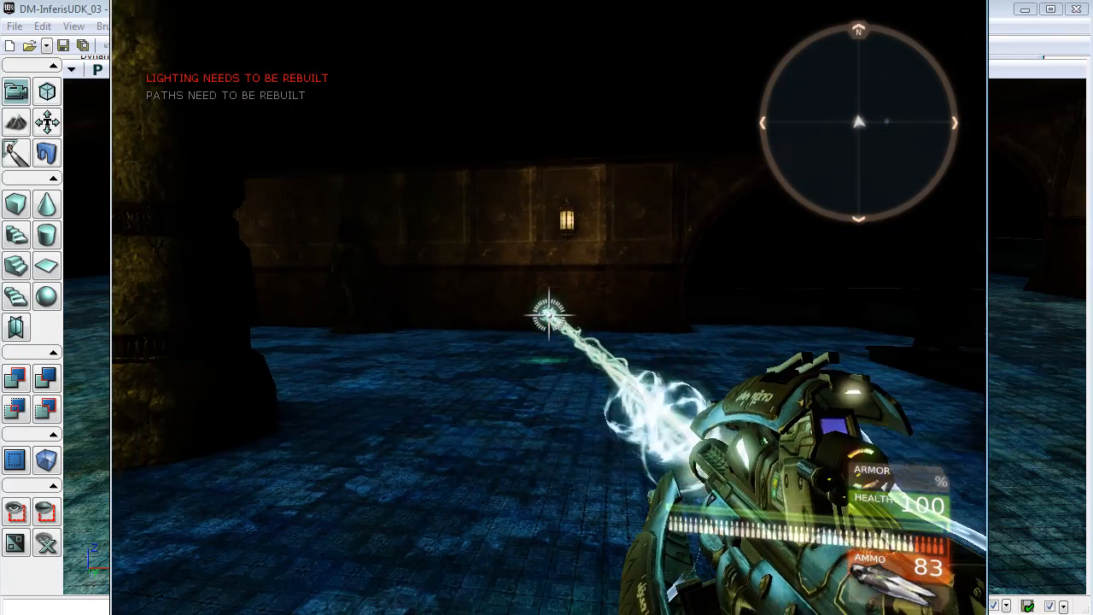